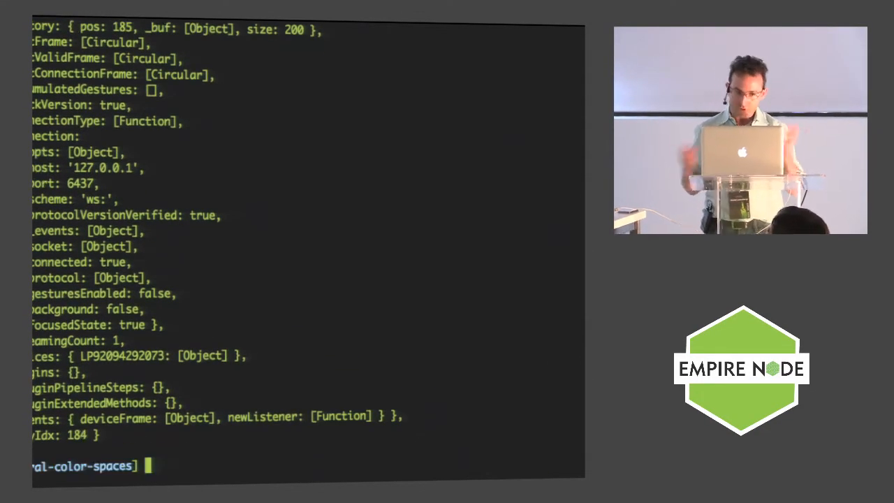
- Run node demo/leap1.js to print the Leap hand output, then stop it
type("node demo/leap1.js")
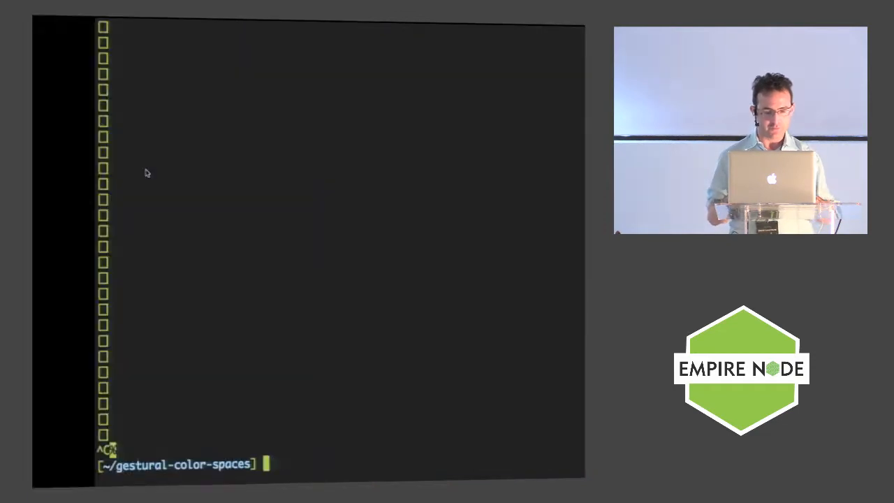
- Run node demo/leap3.js and follow the streaming rows of three decimal hand values
type("node demo/leap3.js")
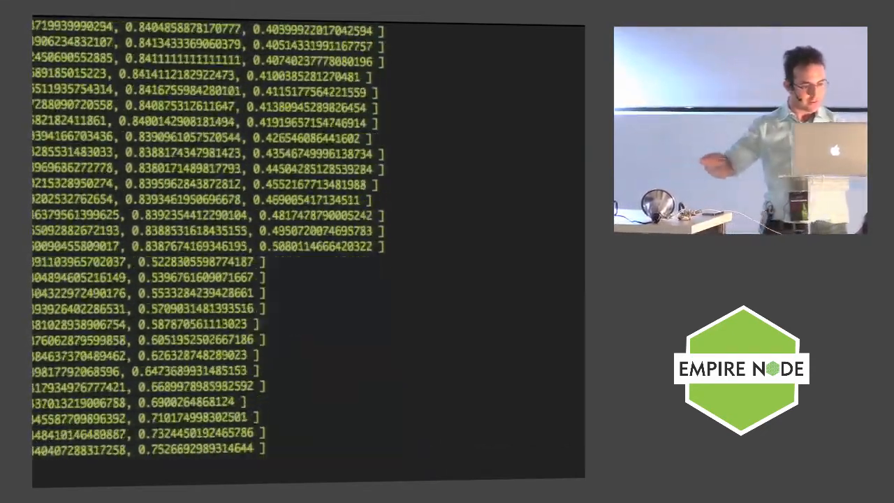
scroll("down", 3)
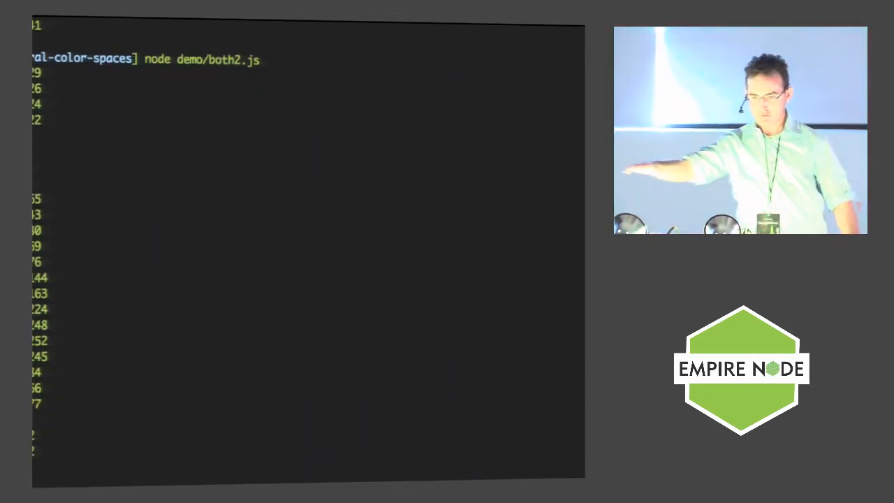
- Run node demo/both2.js again, leaving its integer output above the prompt
scroll("down", 3)
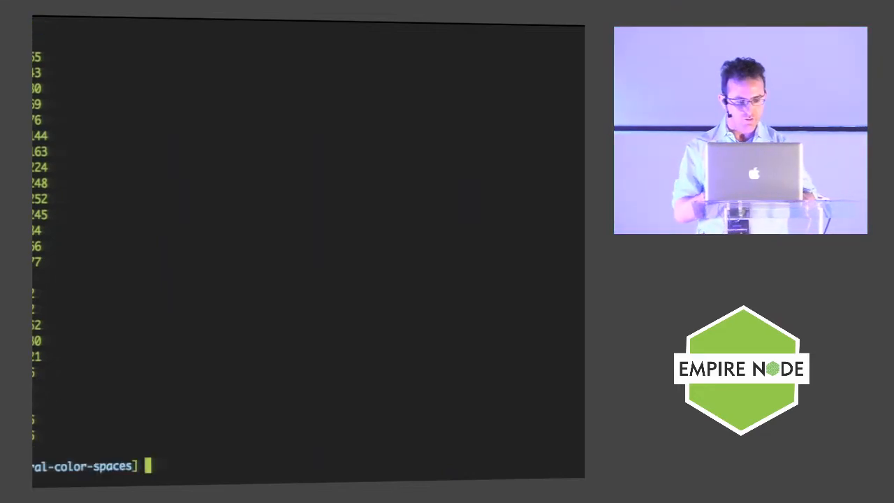
type("node demo/both2.js")
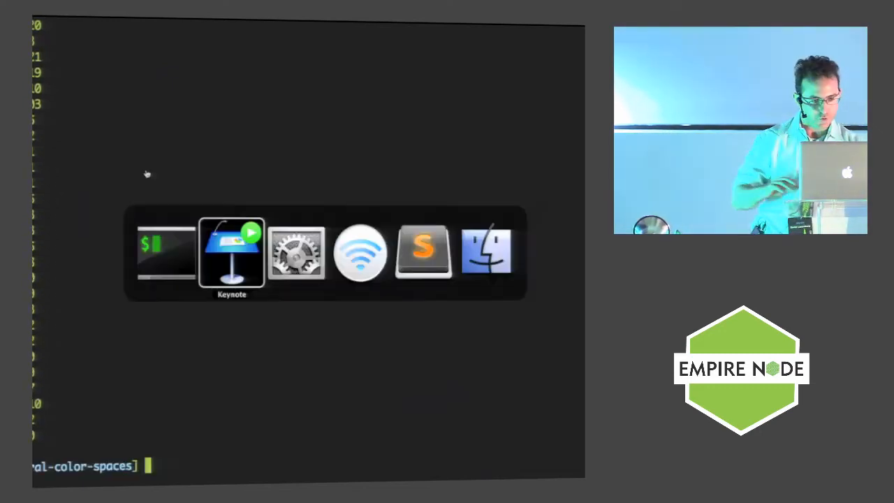
left_click(232, 251)
type("node demo/st.js")
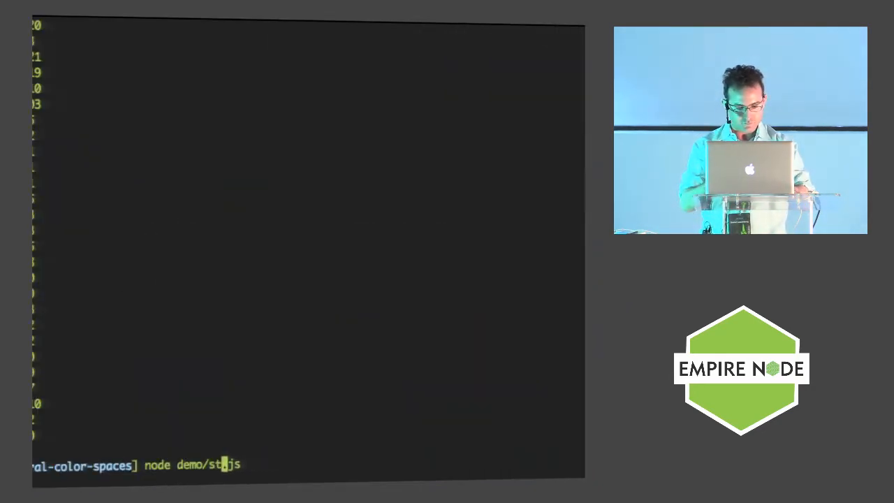
- Run node demo/streams1.js and follow the long stream of comma-separated value pairs as the hand moves
type("reams1")
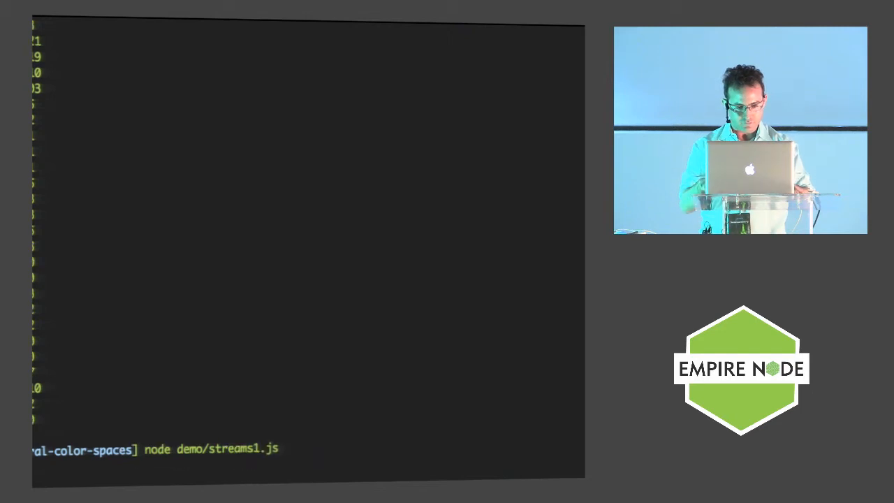
key("Return")
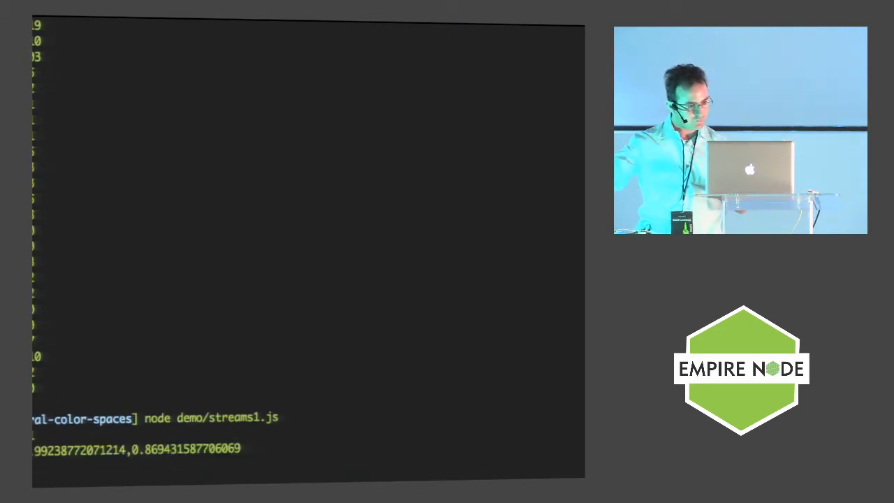
scroll("down", 3)
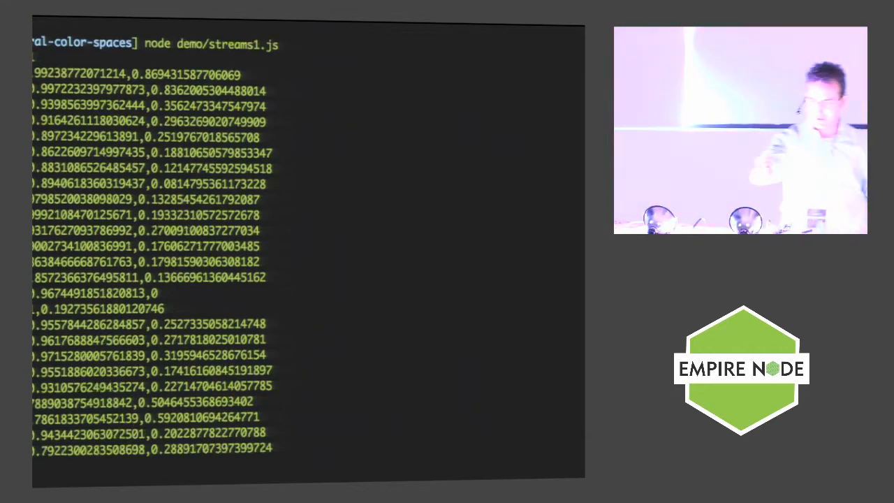
scroll("down", 3)
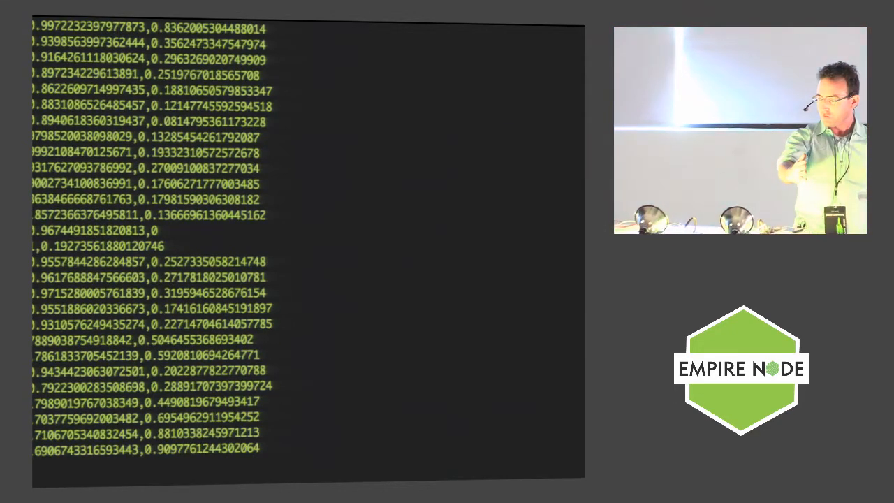
scroll("down", 3)
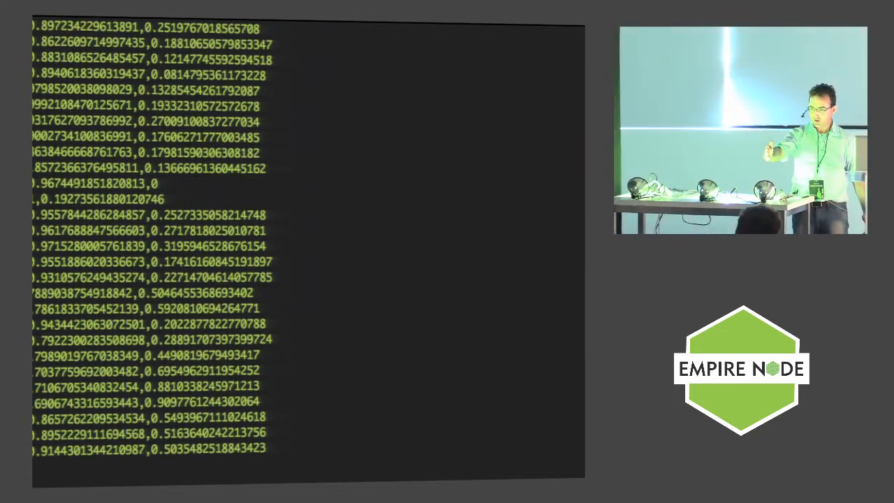
scroll("down", 3)
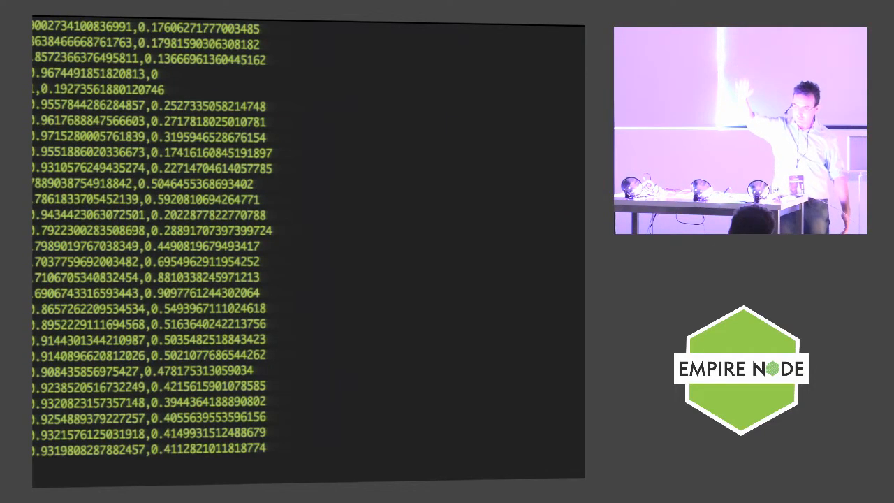
scroll("down", 3)
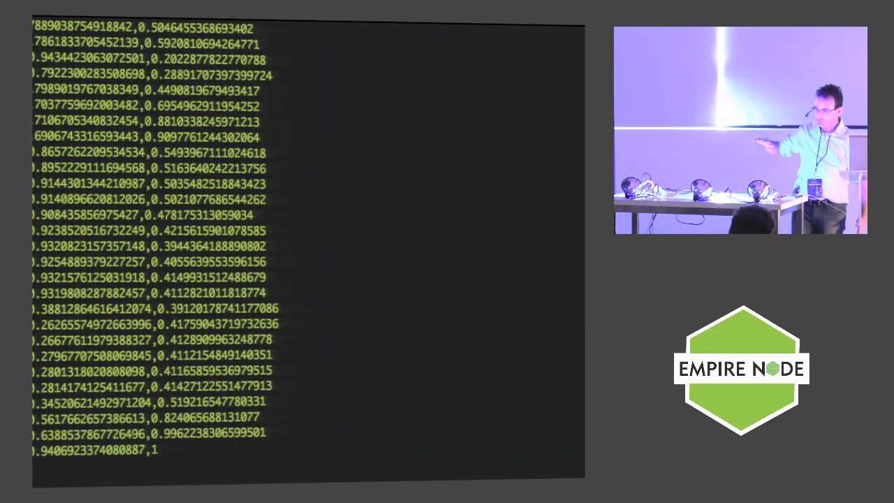
scroll("down", 3)
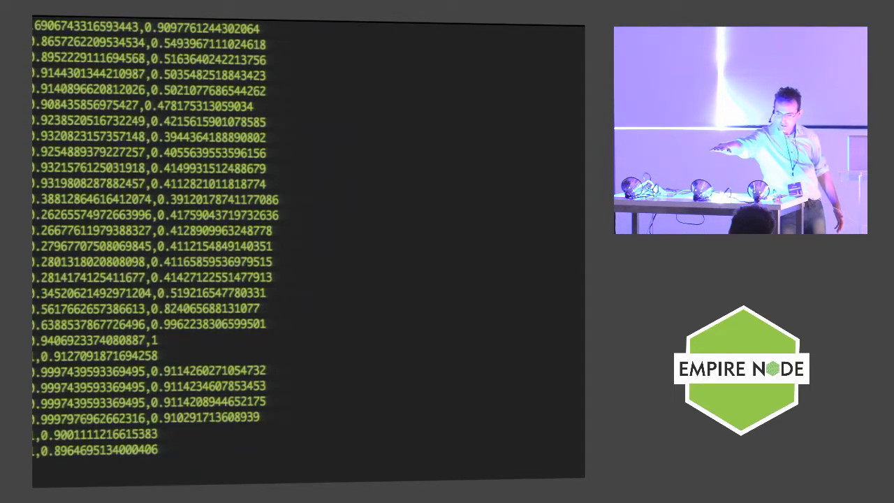
scroll("down", 3)
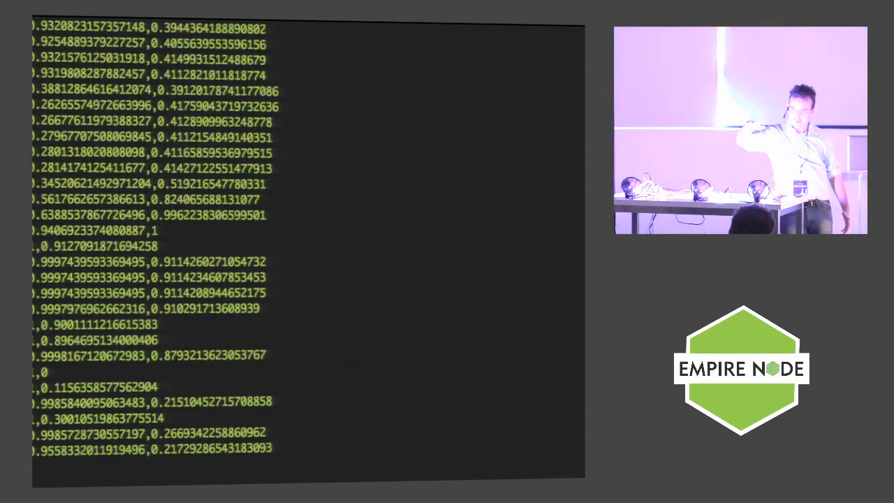
scroll("down", 3)
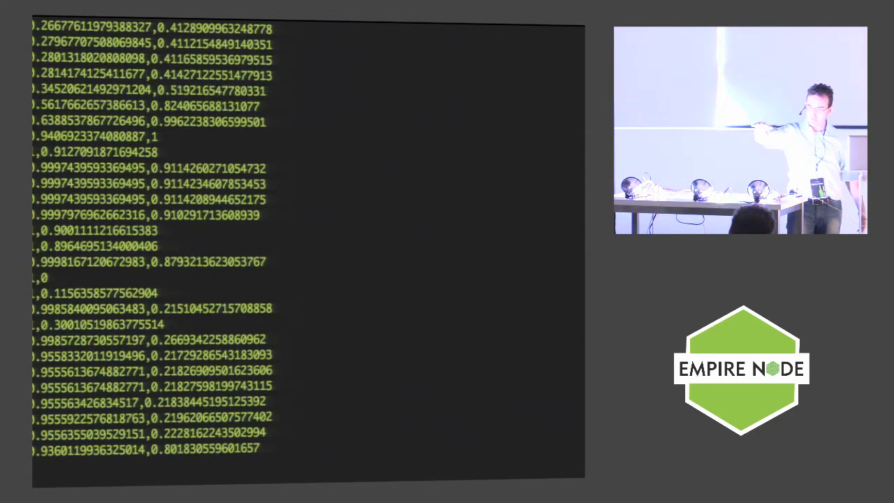
scroll("down", 3)
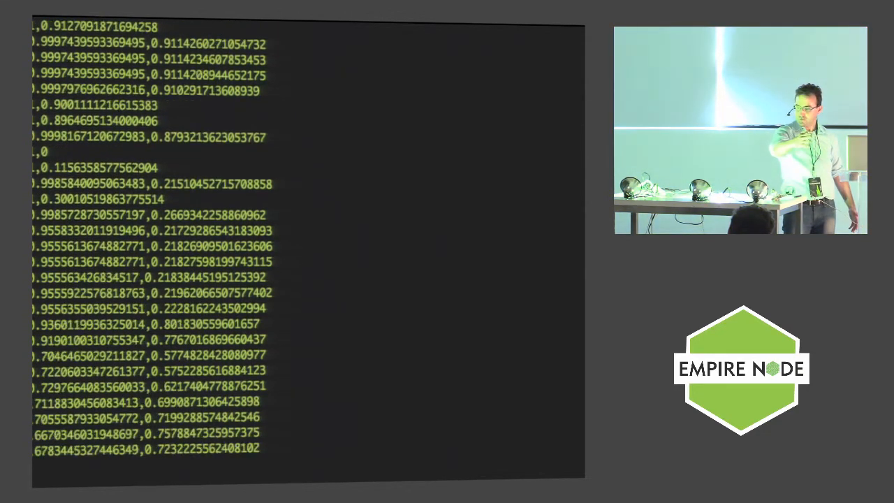
scroll("down", 3)
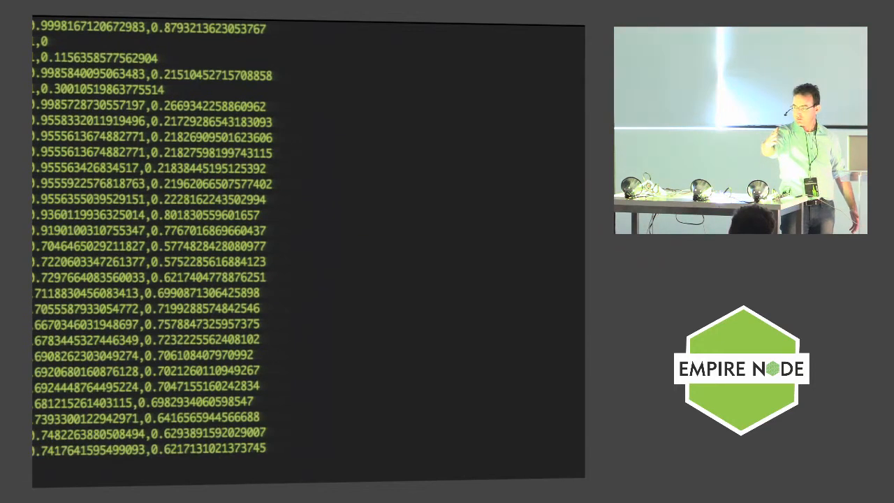
scroll("down", 3)
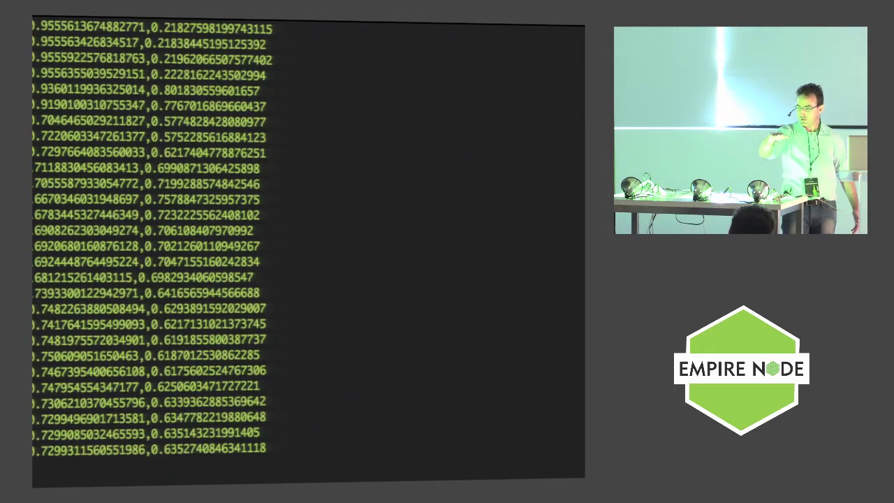
scroll("down", 3)
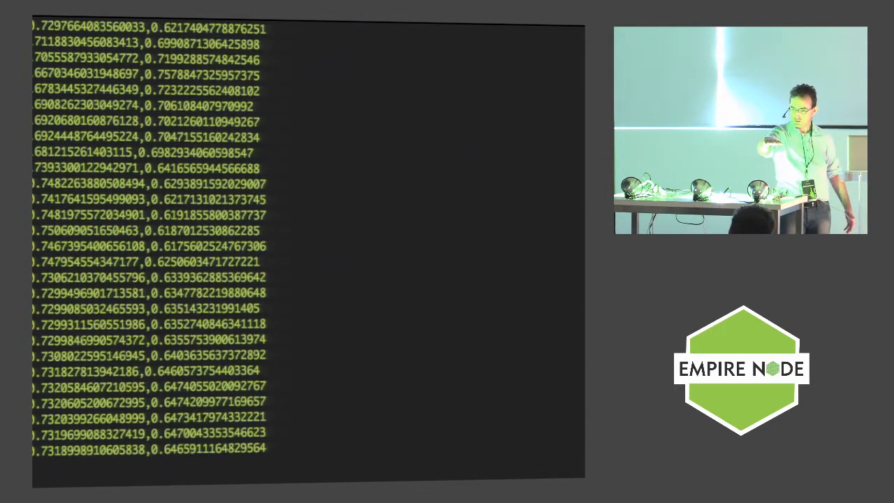
scroll("down", 3)
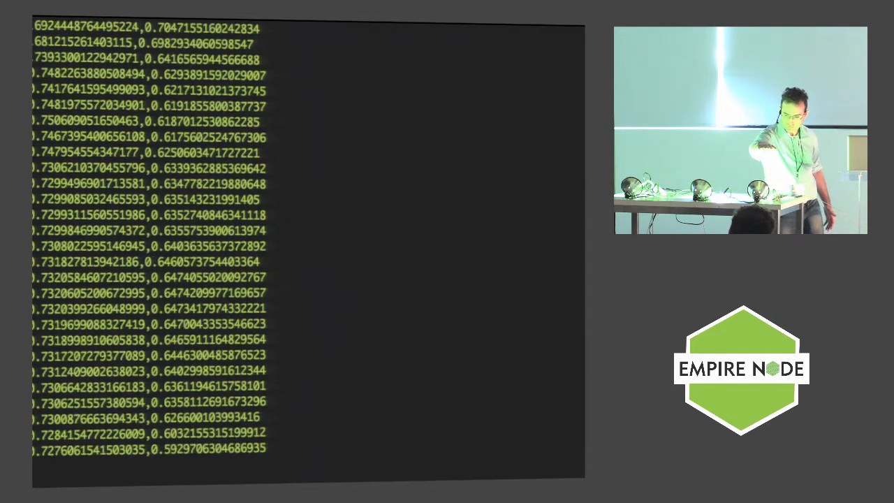
scroll("down", 3)
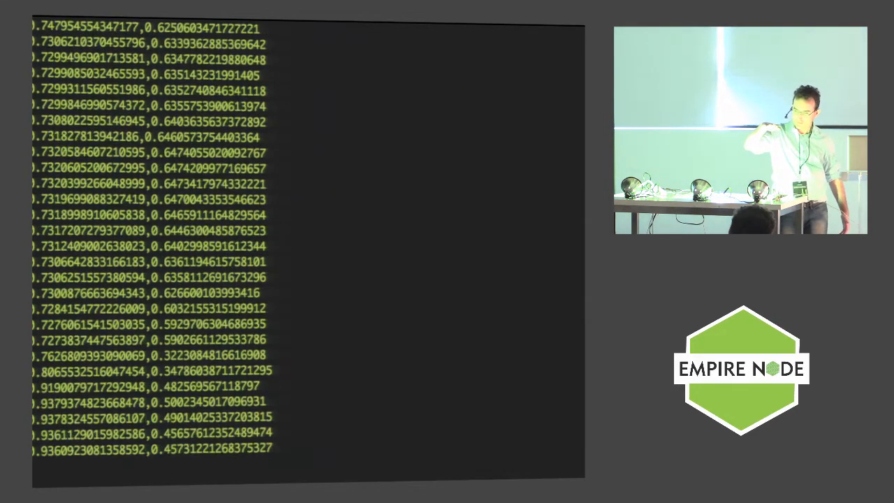
scroll("down", 3)
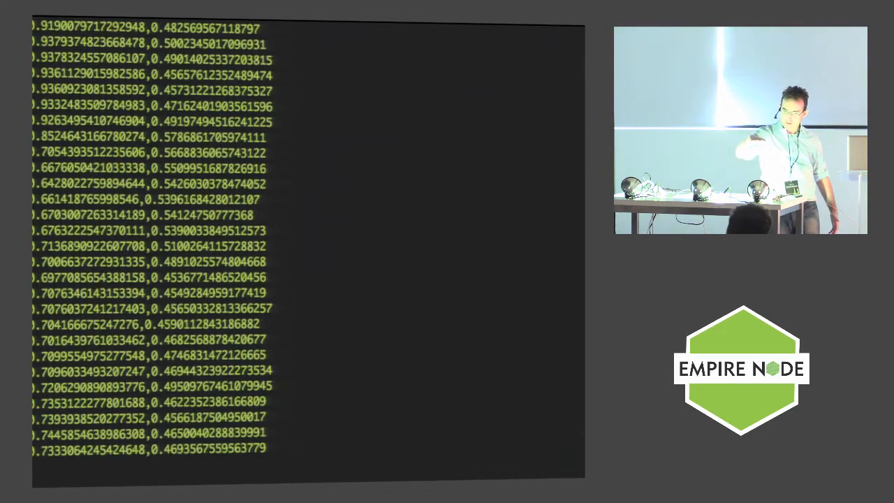
scroll("down", 3)
type("node demo/streams2.js")
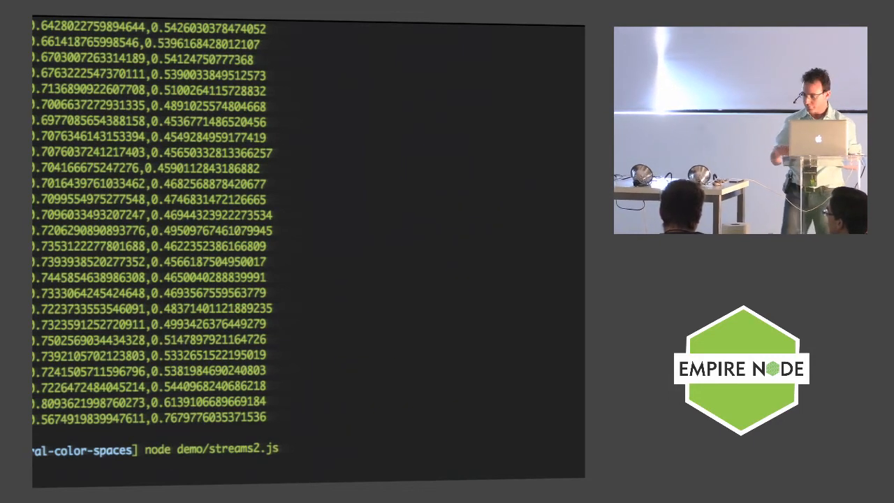
- Follow the streams2.js value pairs as they print, then return to the Keynote presentation
scroll("down", 3)
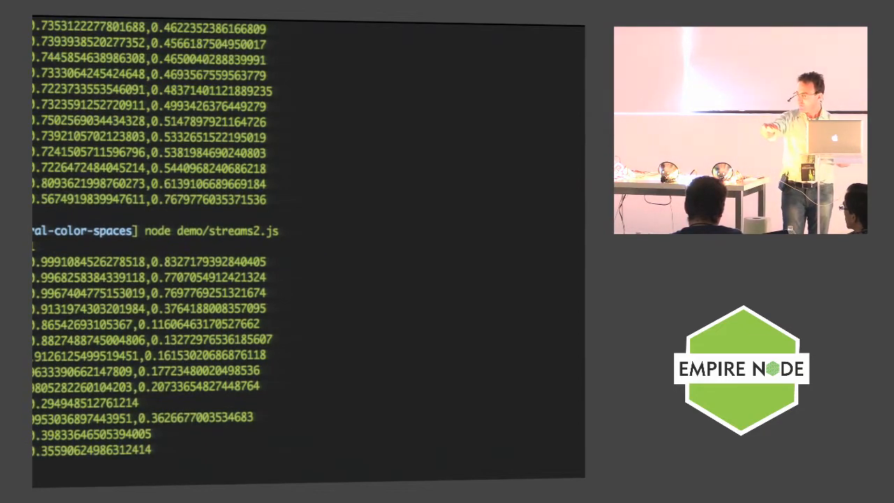
scroll("down", 3)
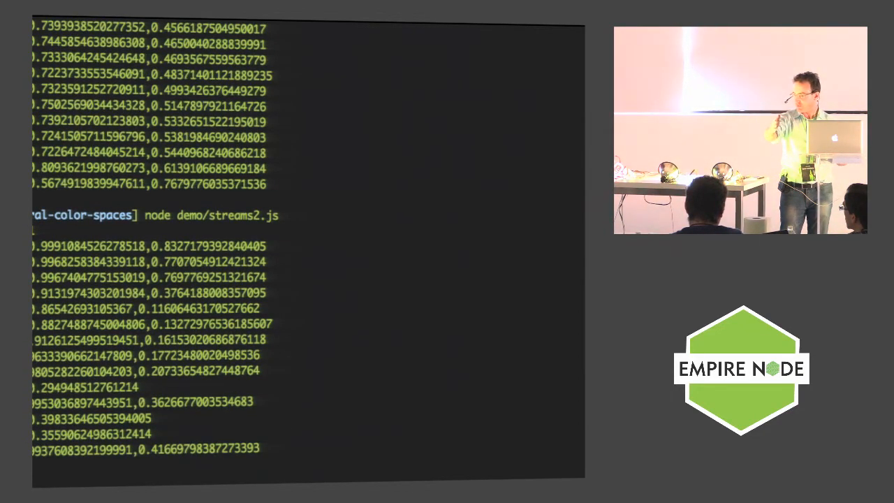
scroll("down", 3)
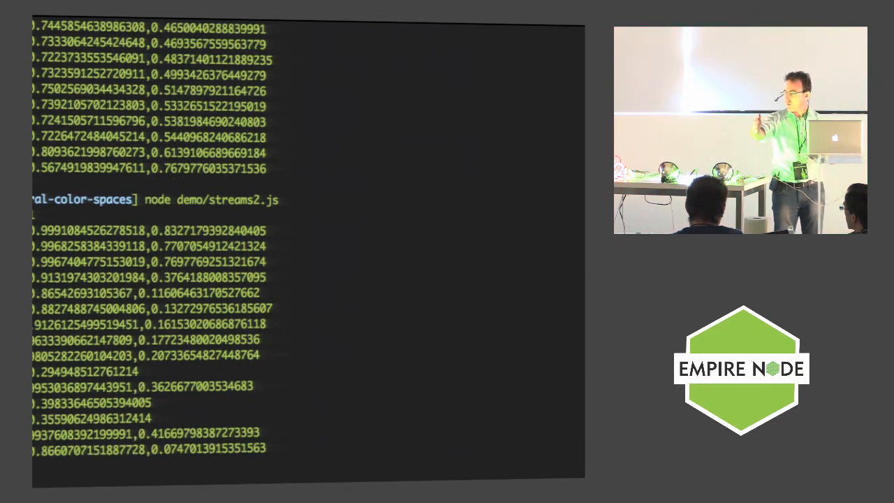
scroll("down", 3)
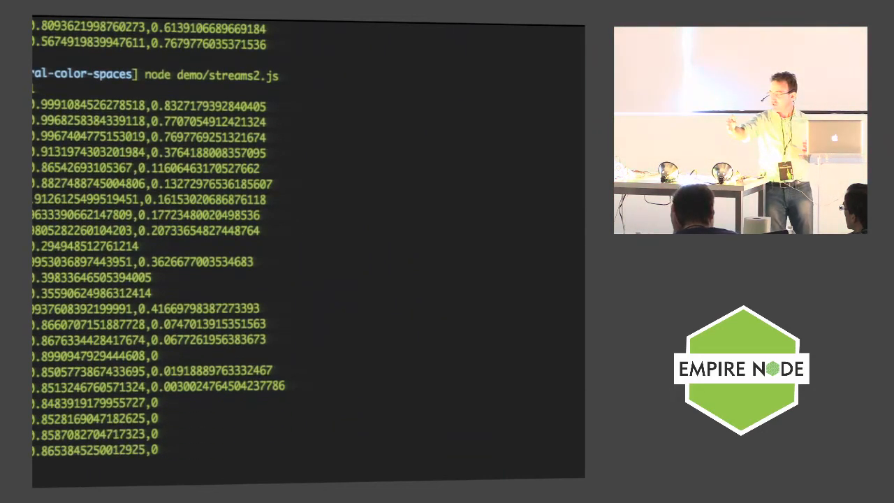
scroll("down", 3)
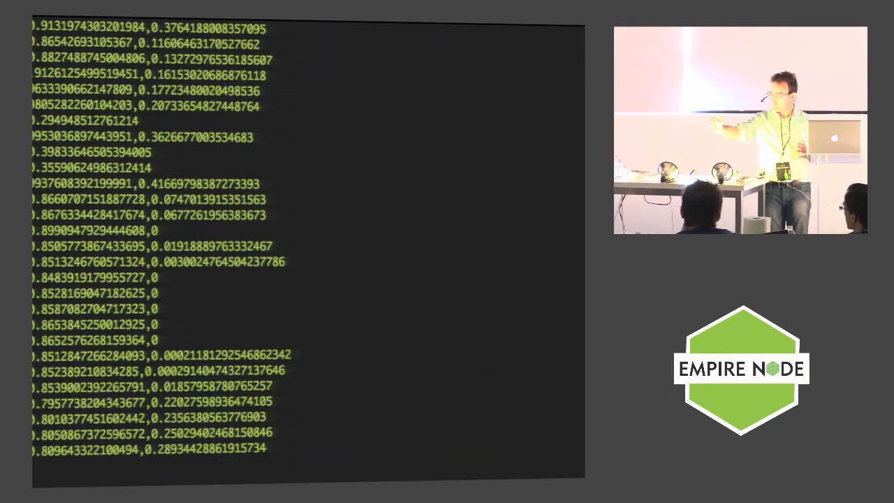
scroll("down", 3)
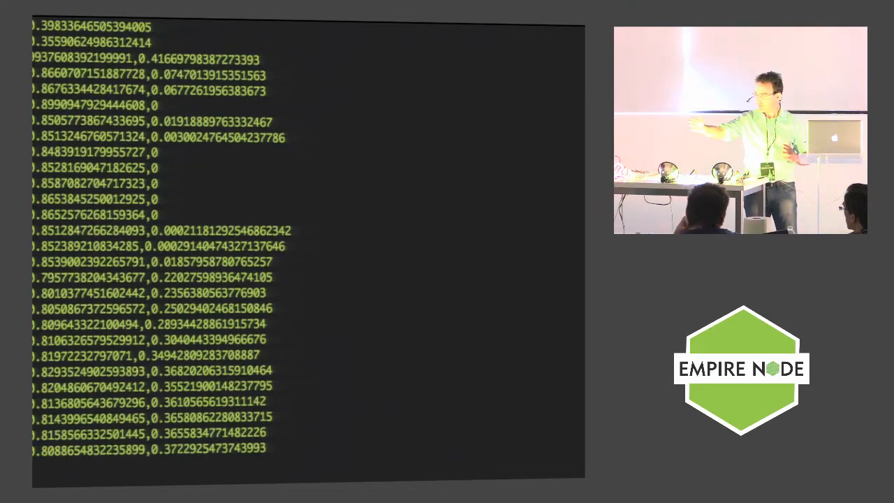
scroll("down", 3)
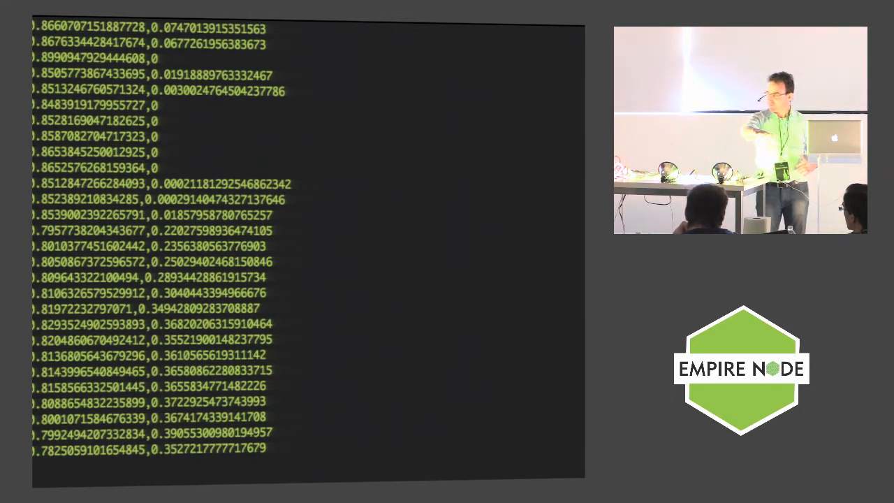
scroll("down", 3)
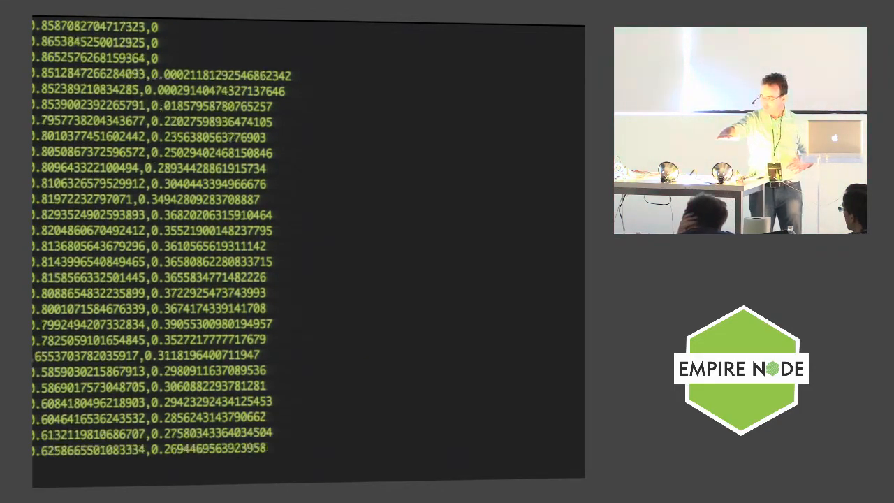
scroll("down", 3)
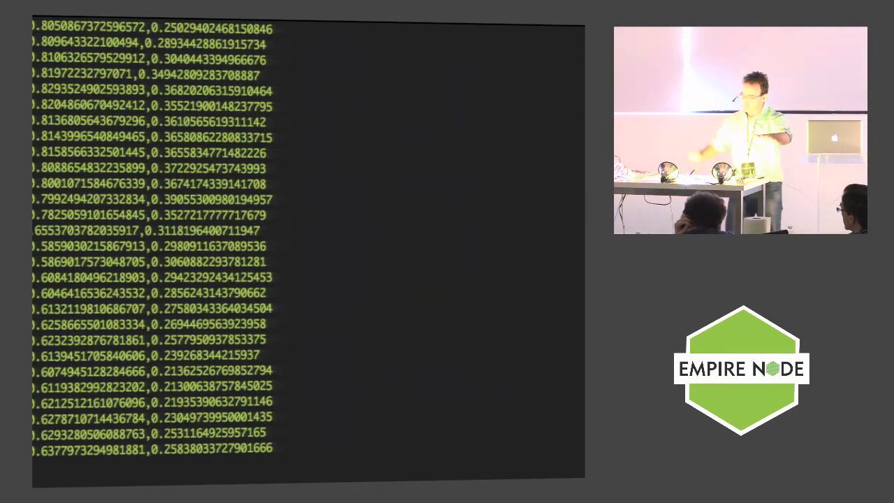
scroll("down", 3)
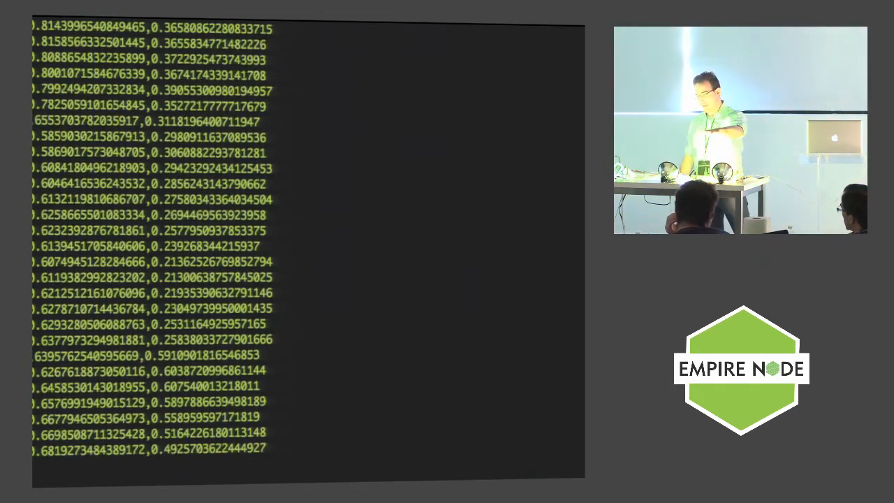
scroll("down", 3)
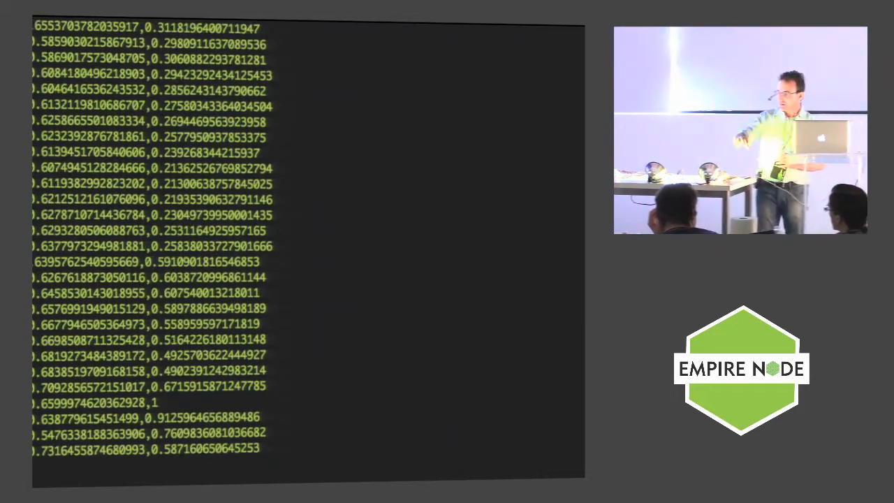
scroll("down", 3)
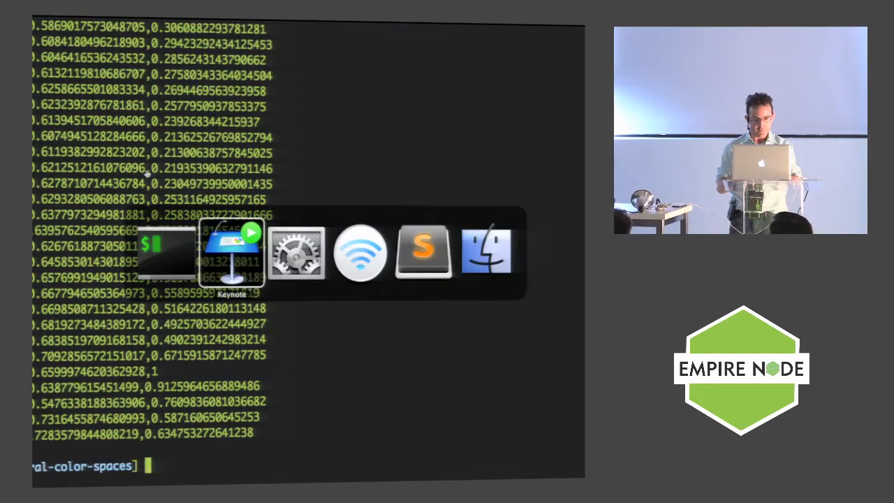
left_click(232, 252)
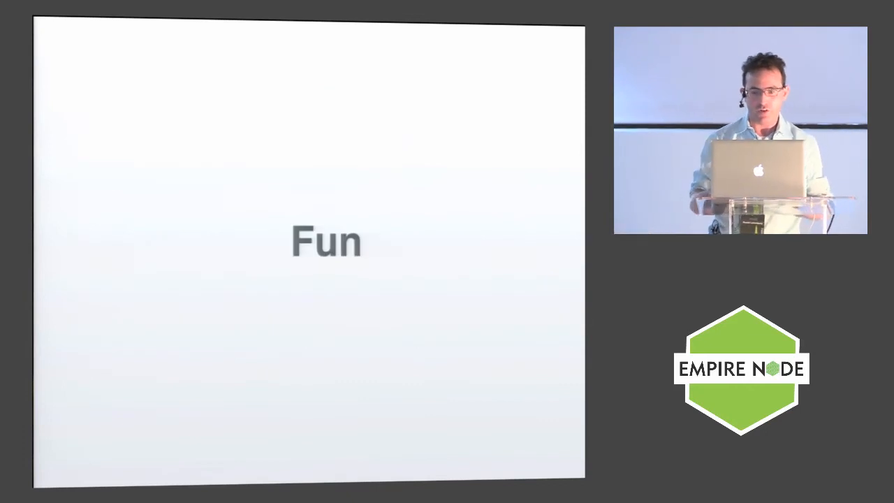